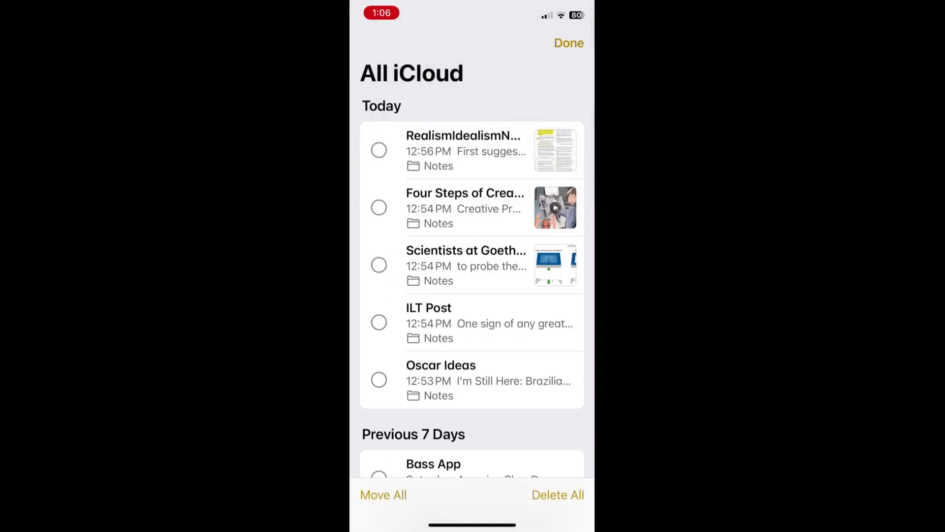
# Select the five Today notes in All iCloud for backup.
pyautogui.click(378, 207)
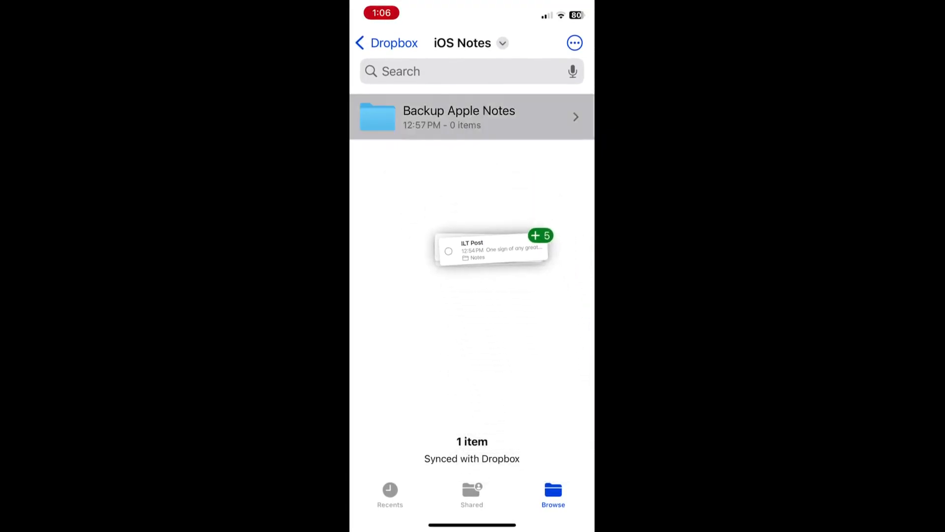
# Drop the five notes onto Dropbox's iOS Notes > Backup Apple Notes folder.
pyautogui.click(472, 116)
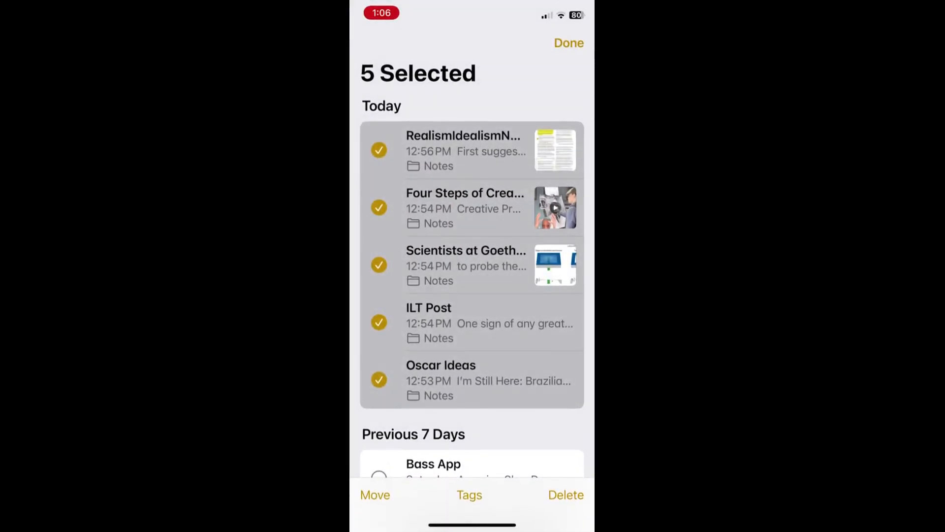
# Exit selection mode and create a blank new note.
pyautogui.click(568, 43)
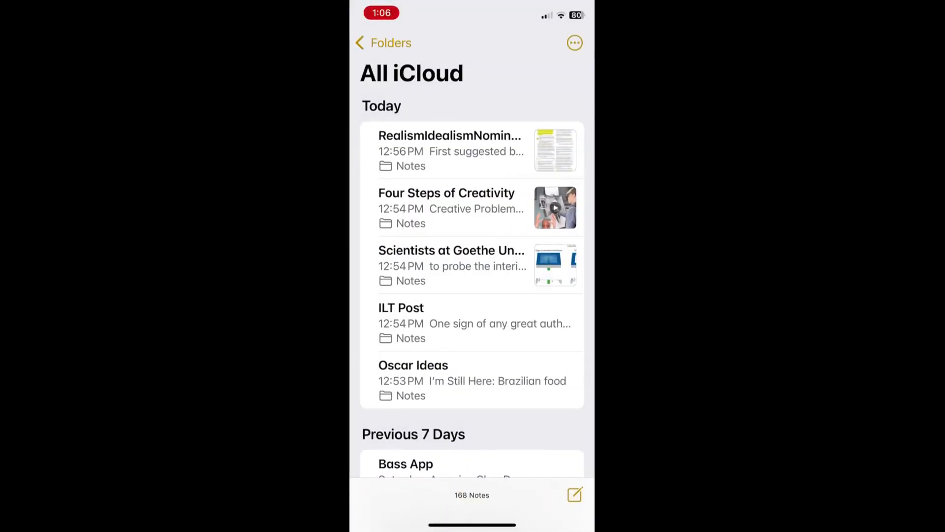
pyautogui.click(574, 495)
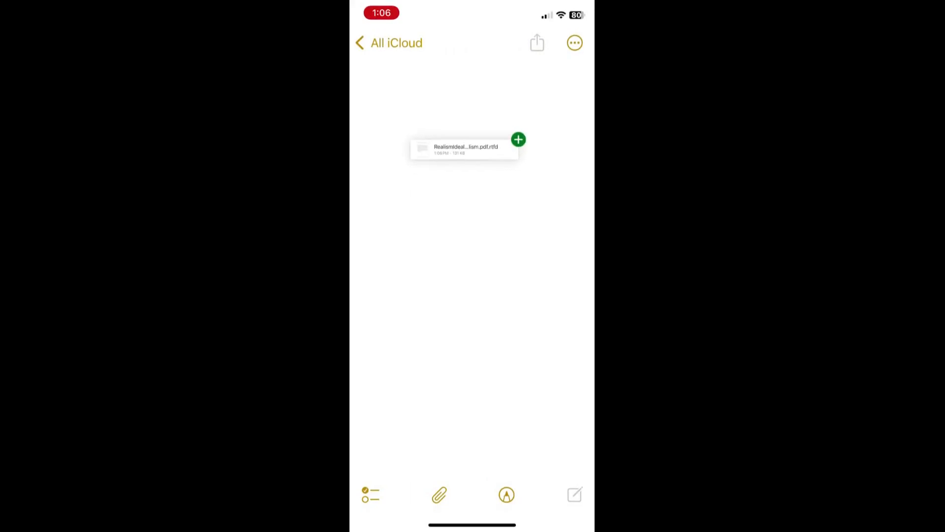
# Drop the RealismIdealismNominalism .rtfd backup into the blank note, then return to All iCloud.
pyautogui.click(464, 149)
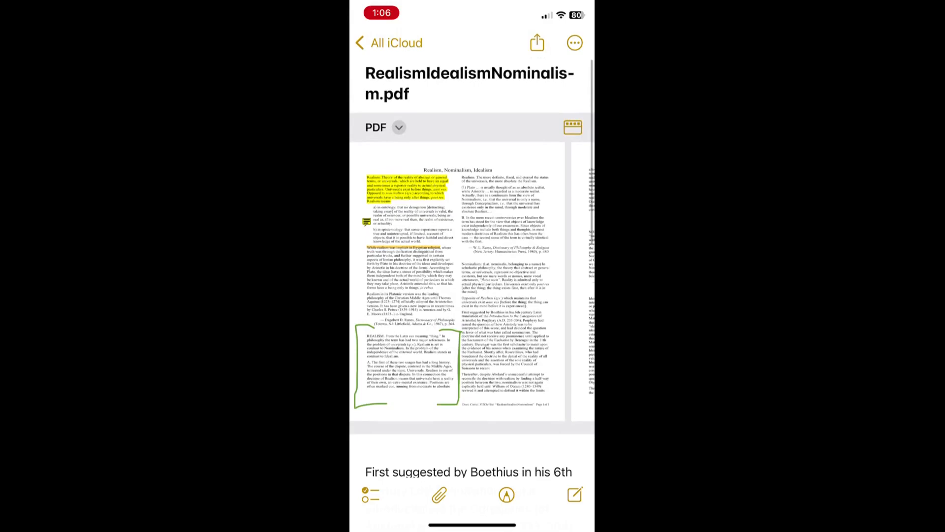
pyautogui.click(386, 43)
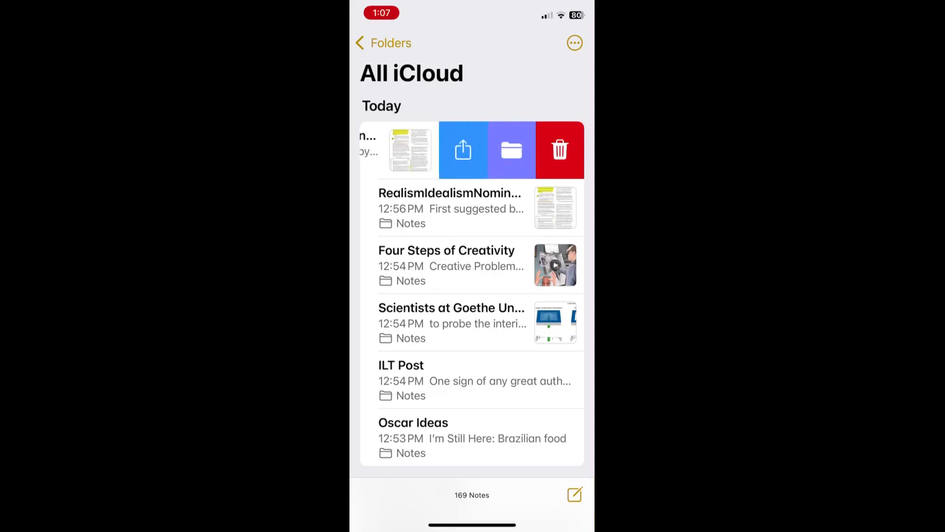
# Delete the restored RealismIdealismNominalism note from the top of All iCloud.
pyautogui.click(559, 150)
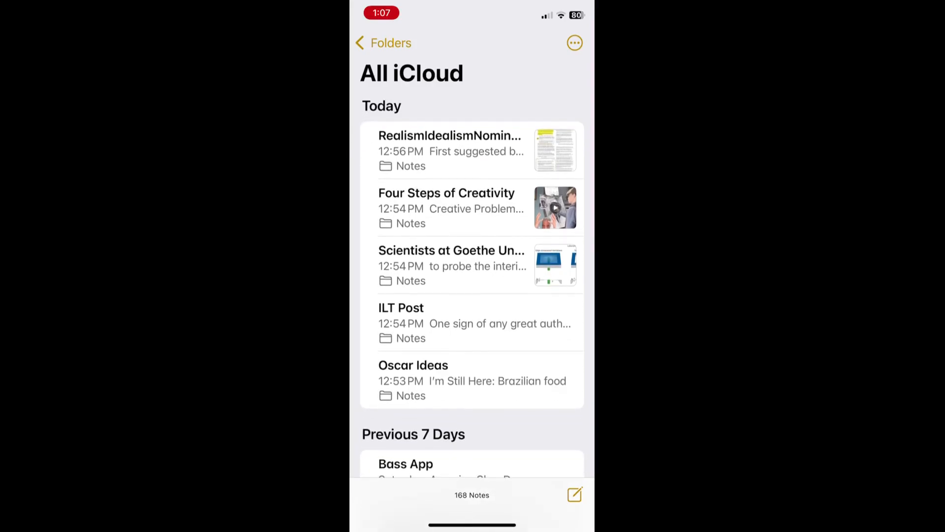